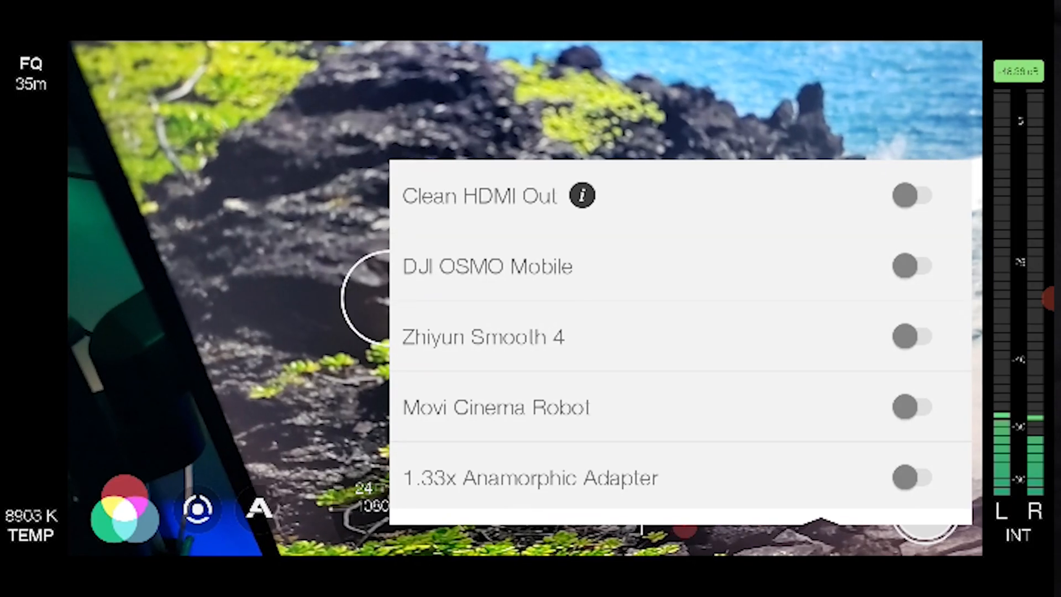
Step: Enable Clean HDMI Out in hardware settings, leaving the revealed 4K DCI option off
{"action": "left_click", "coordinate": [913, 195]}
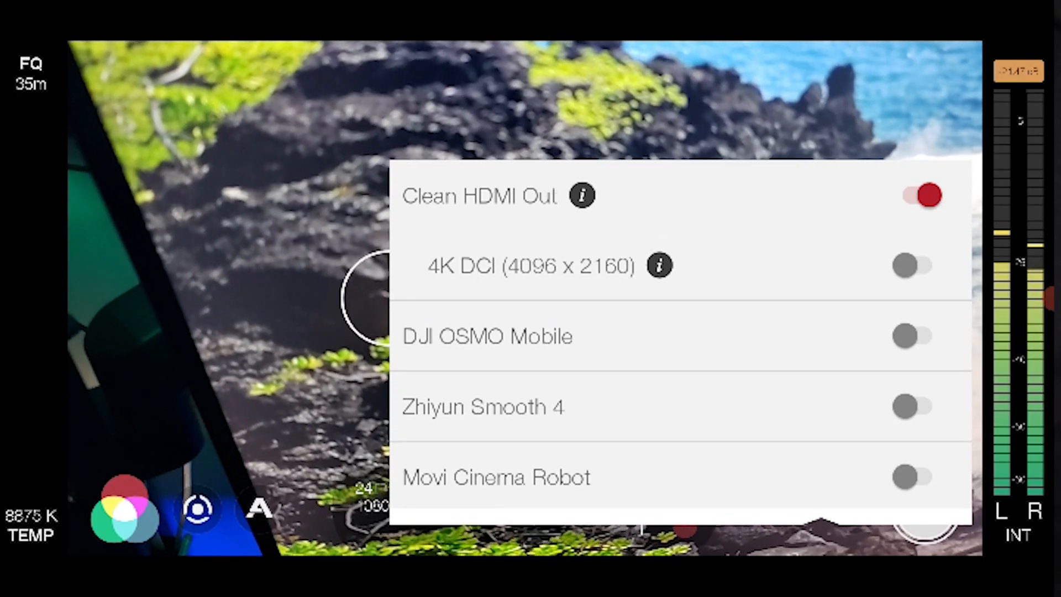